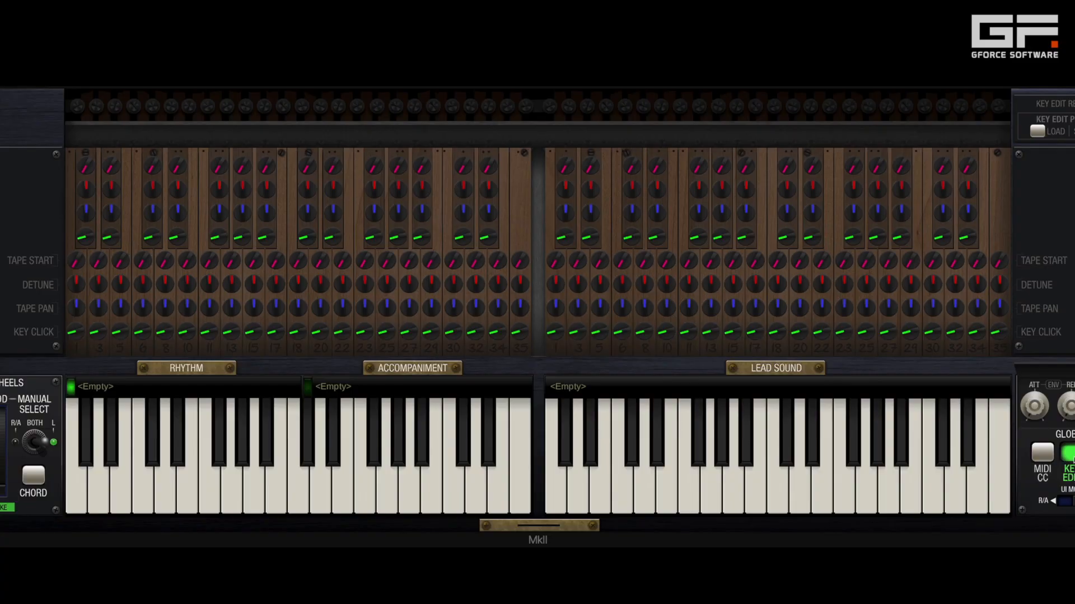
mouse_move(1037, 328)
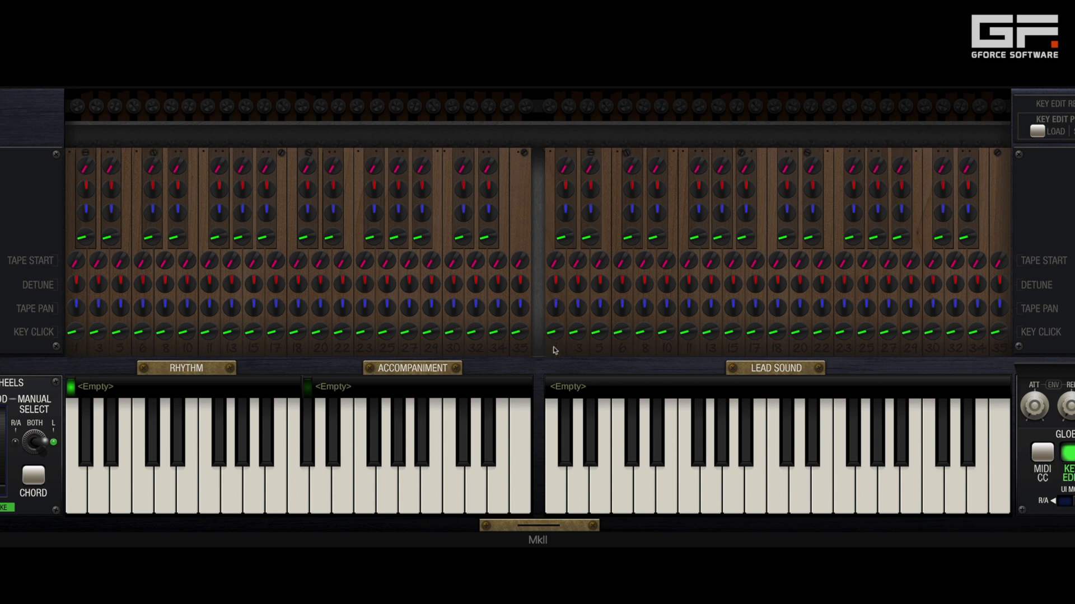
mouse_move(860, 267)
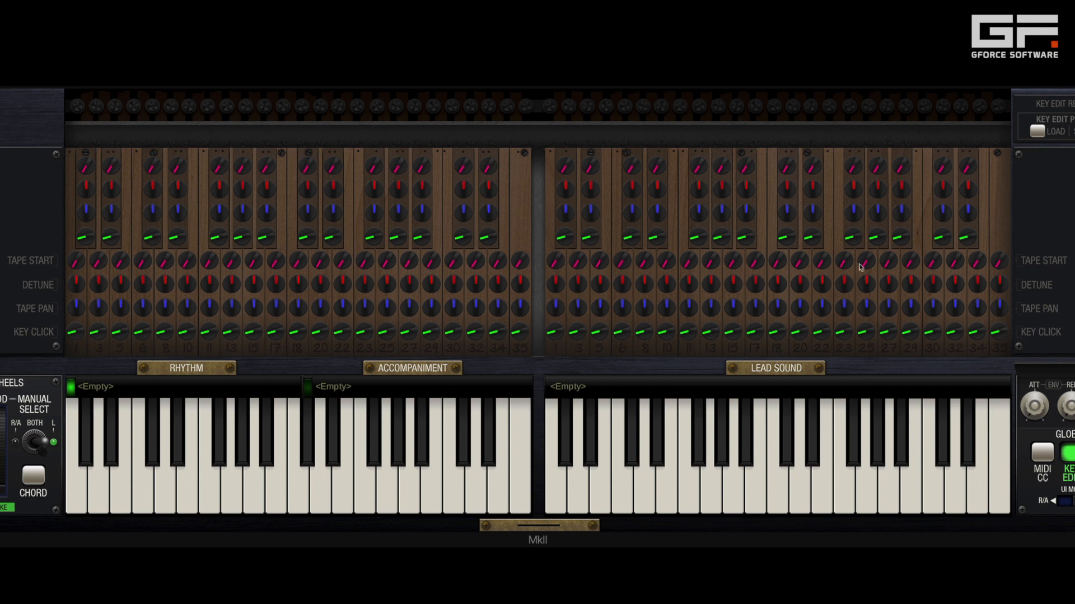
mouse_move(558, 265)
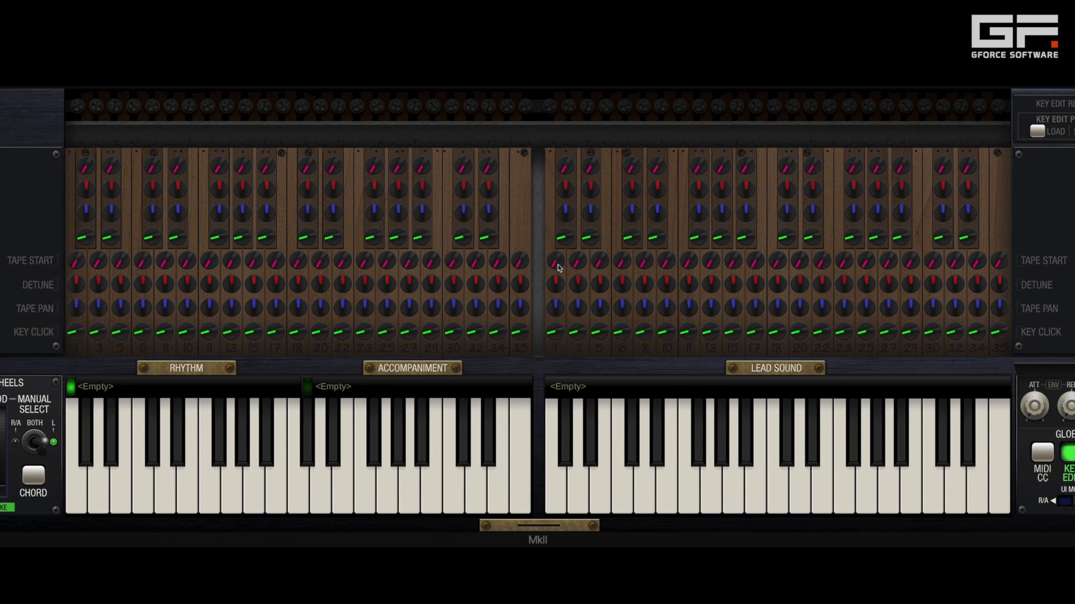
mouse_move(599, 390)
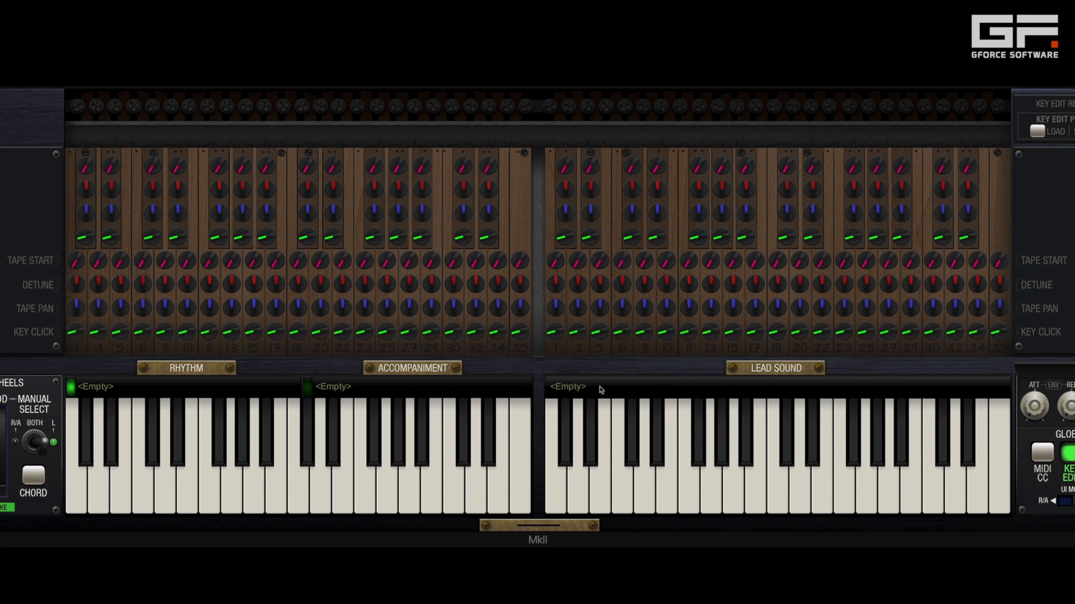
Pick MkII S3 TC - Vibraphone DI from the MkII Leads - DI list for the lead manual
left_click(567, 387)
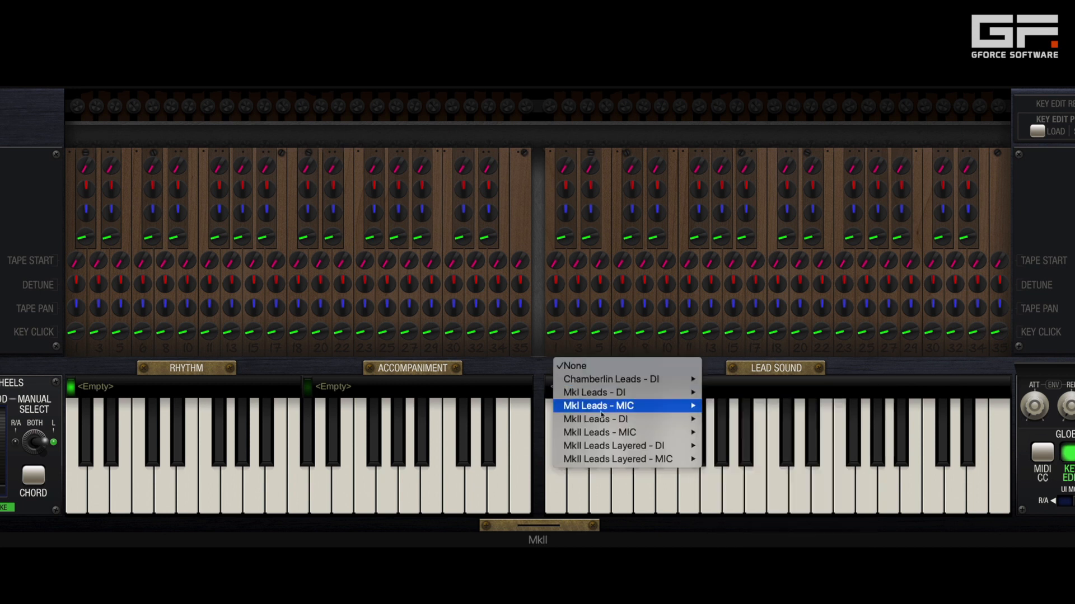
mouse_move(595, 419)
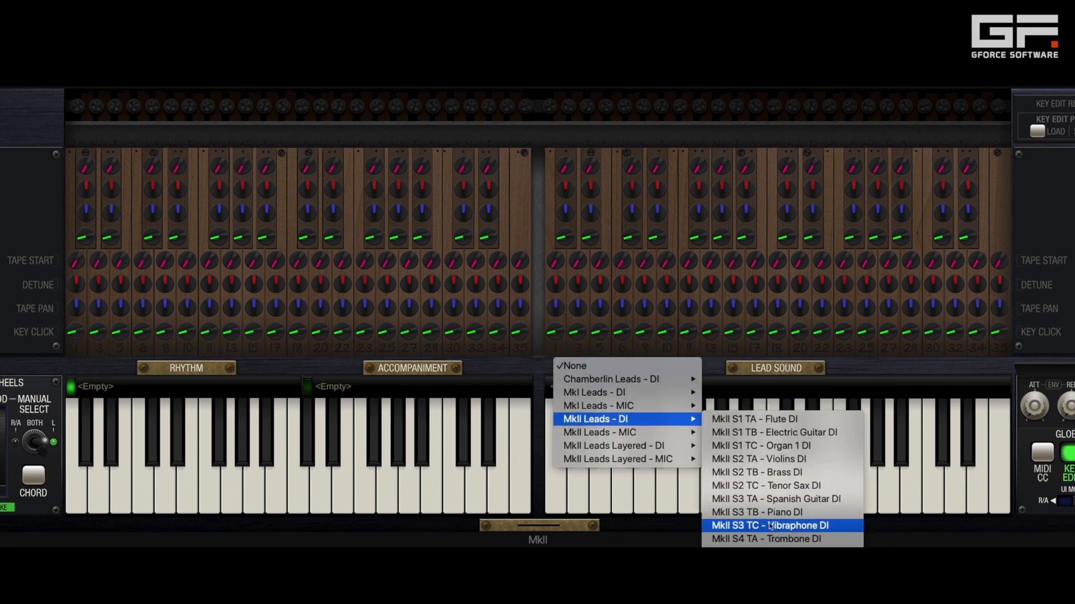
left_click(773, 525)
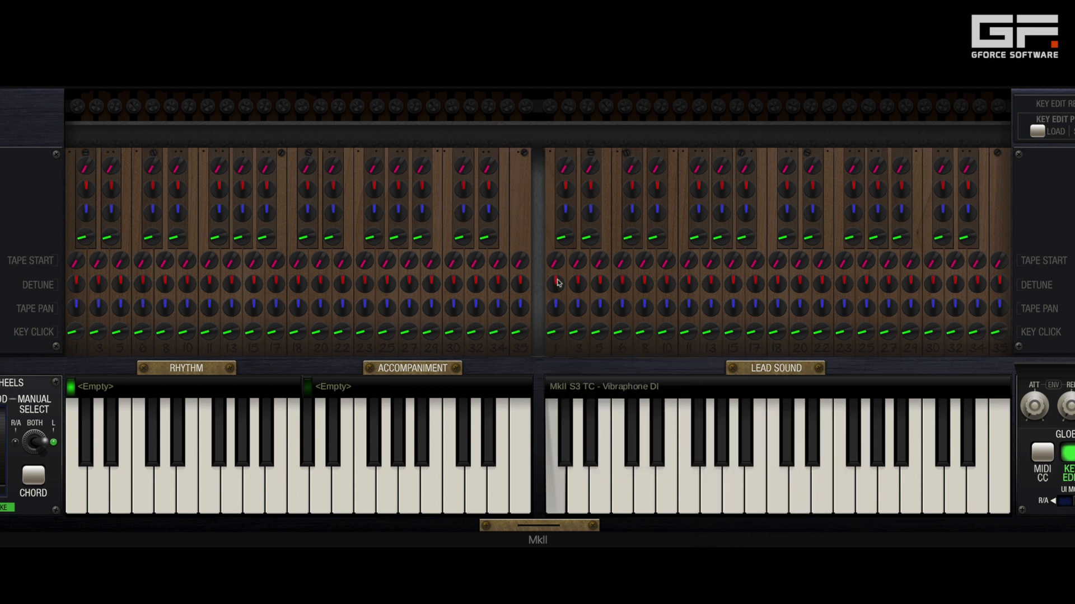
mouse_move(558, 268)
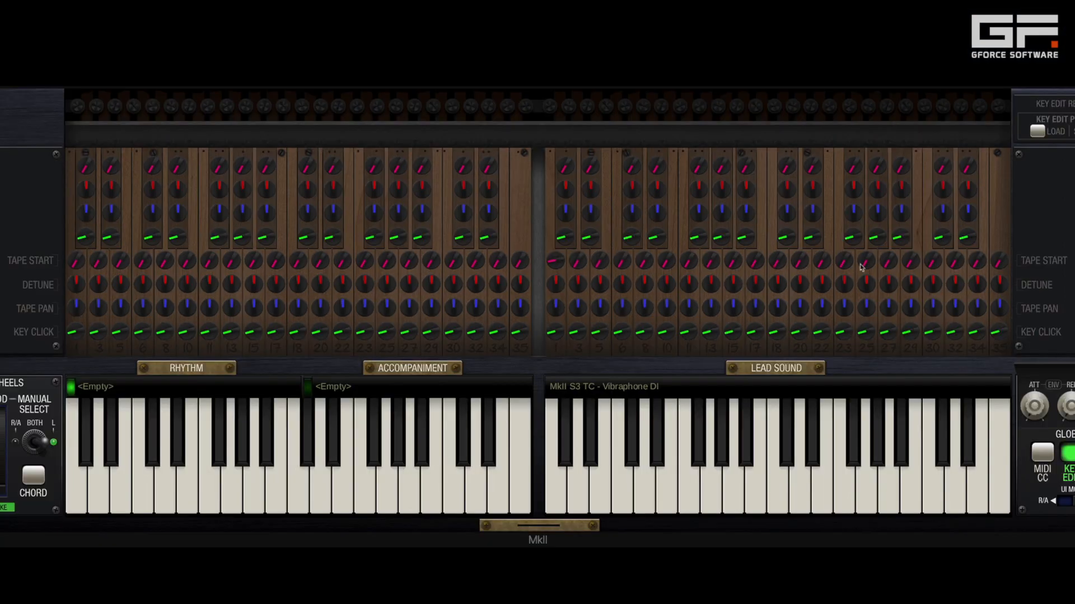
mouse_move(576, 270)
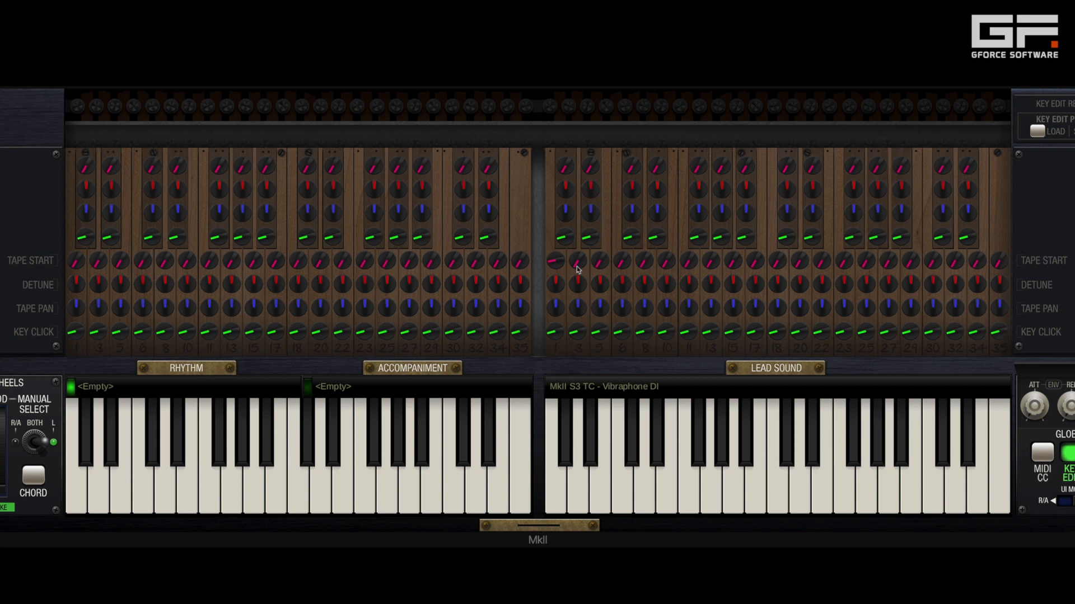
mouse_move(591, 266)
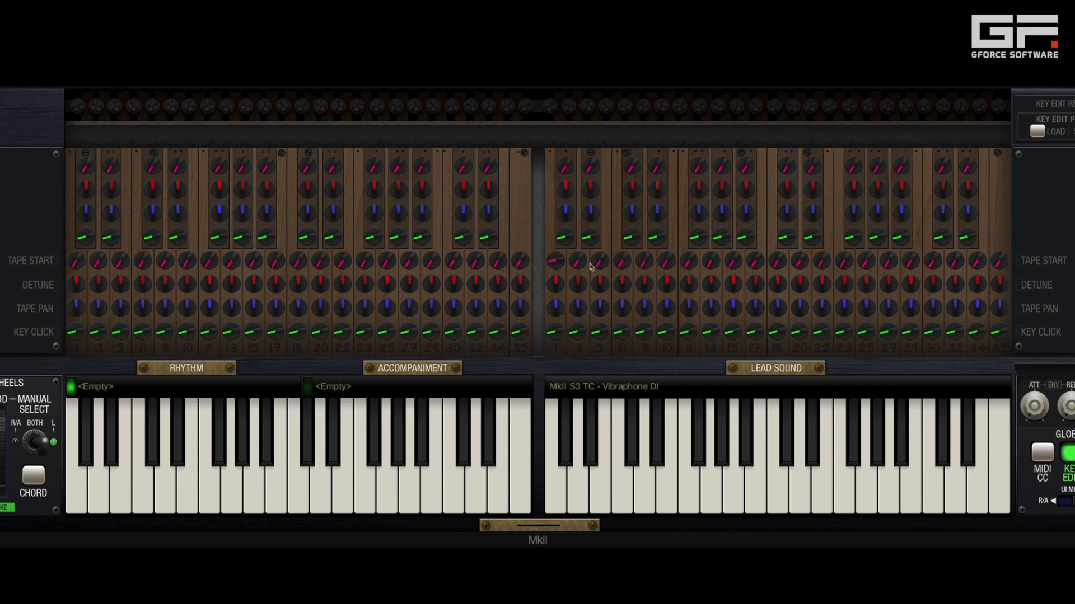
mouse_move(555, 267)
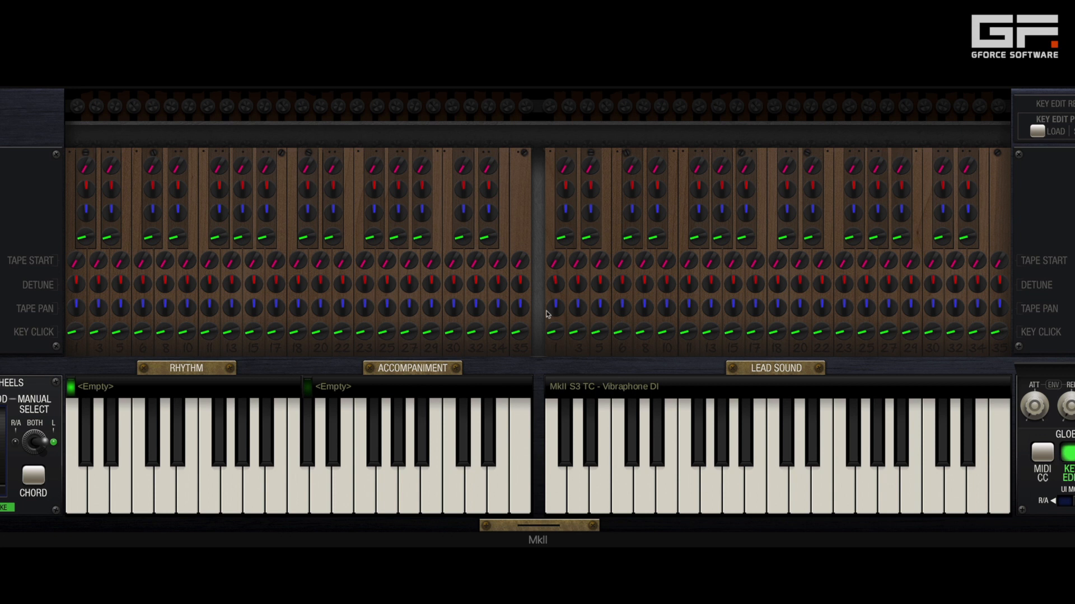
mouse_move(557, 286)
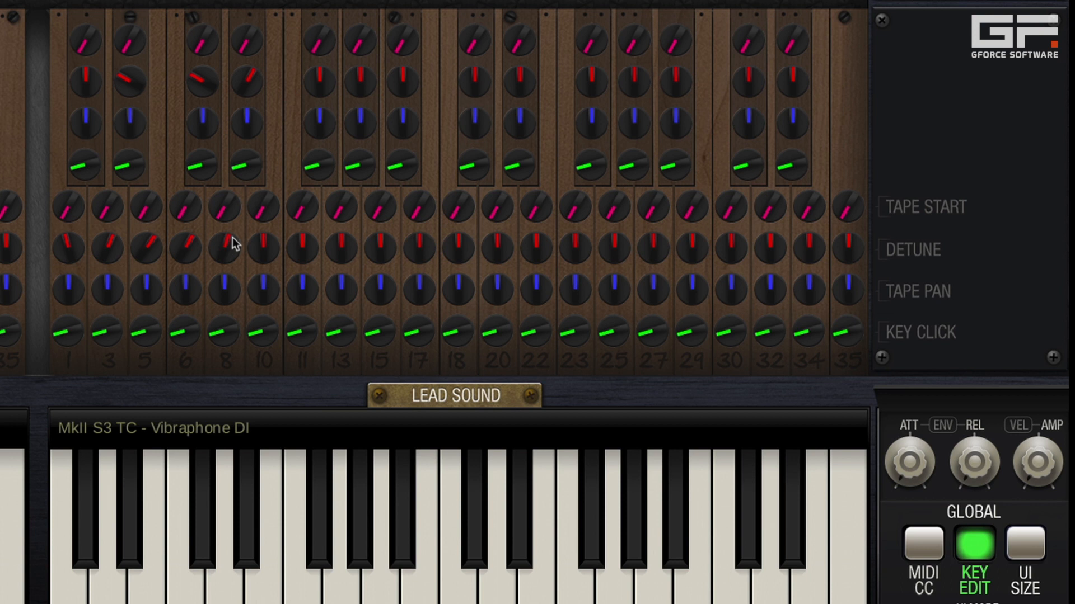
Turn a lead-manual key's red Detune knob in Key Edit to put it off pitch
left_click_drag(226, 236, 247, 250)
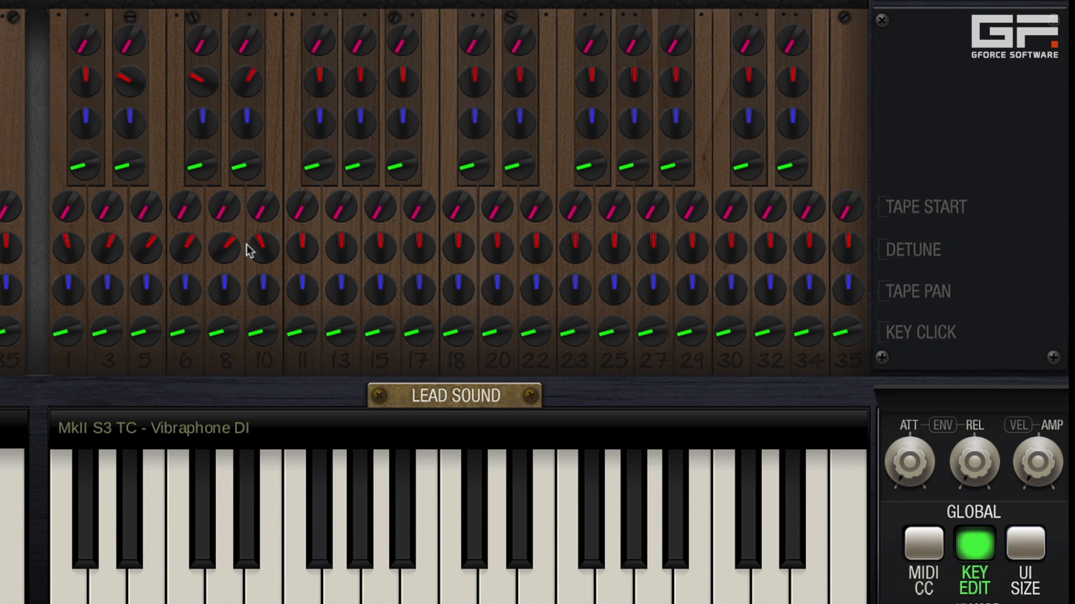
mouse_move(262, 251)
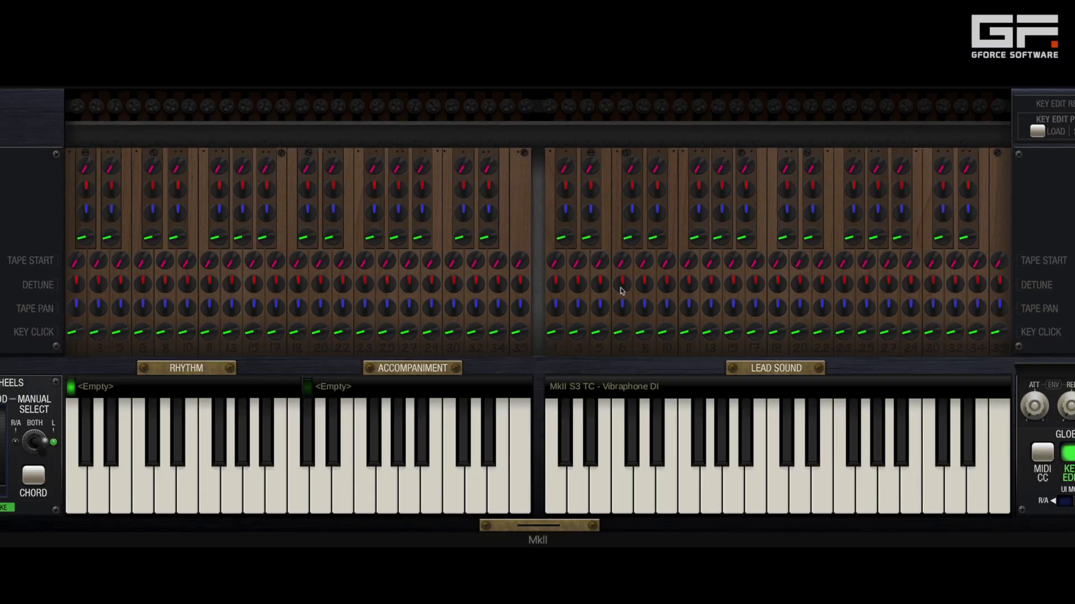
mouse_move(563, 311)
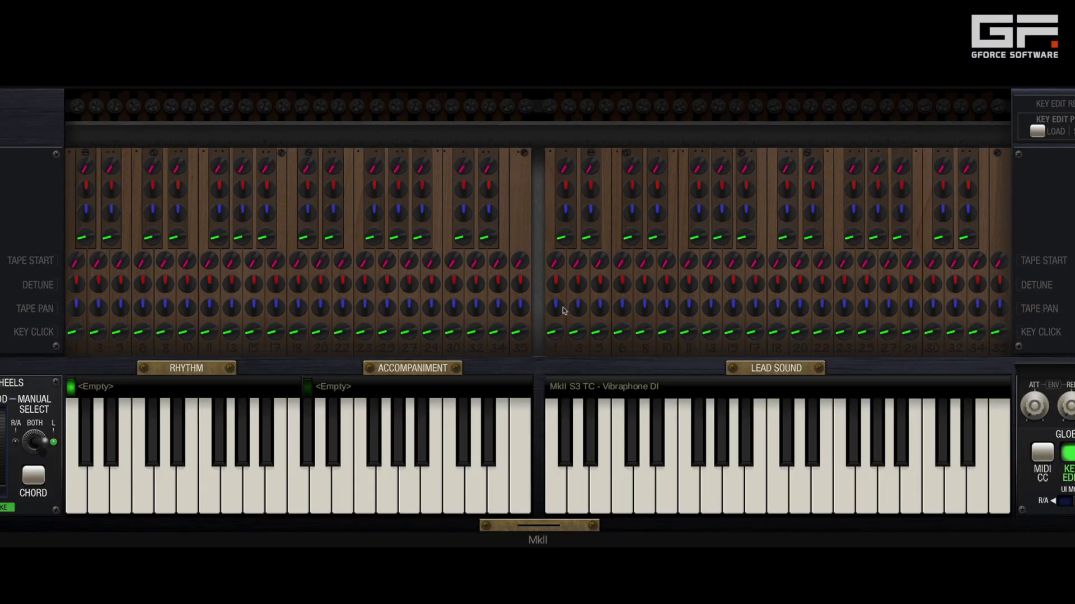
mouse_move(551, 324)
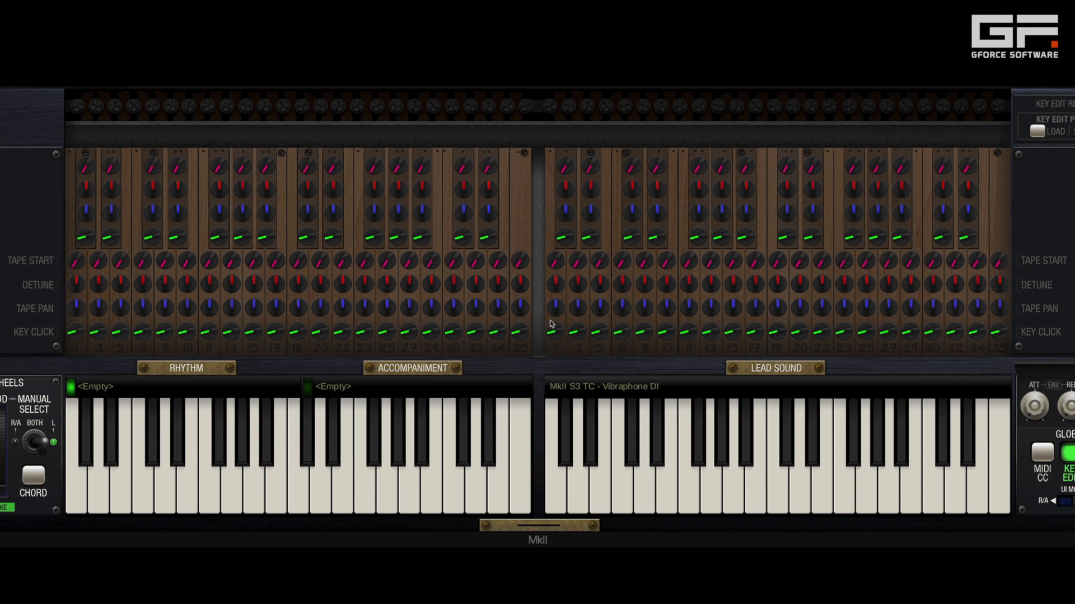
mouse_move(555, 322)
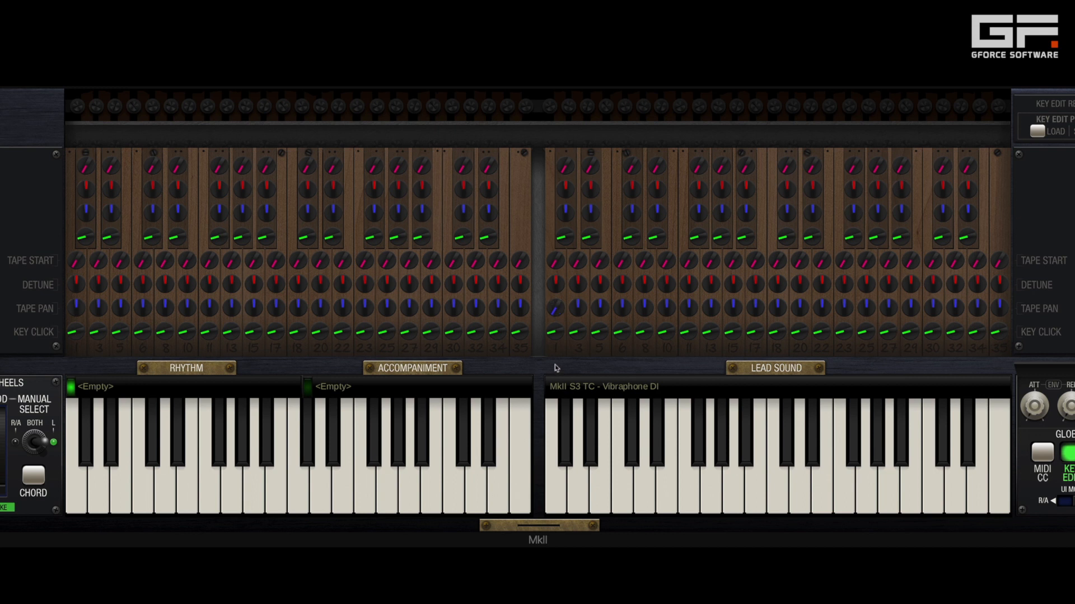
mouse_move(567, 346)
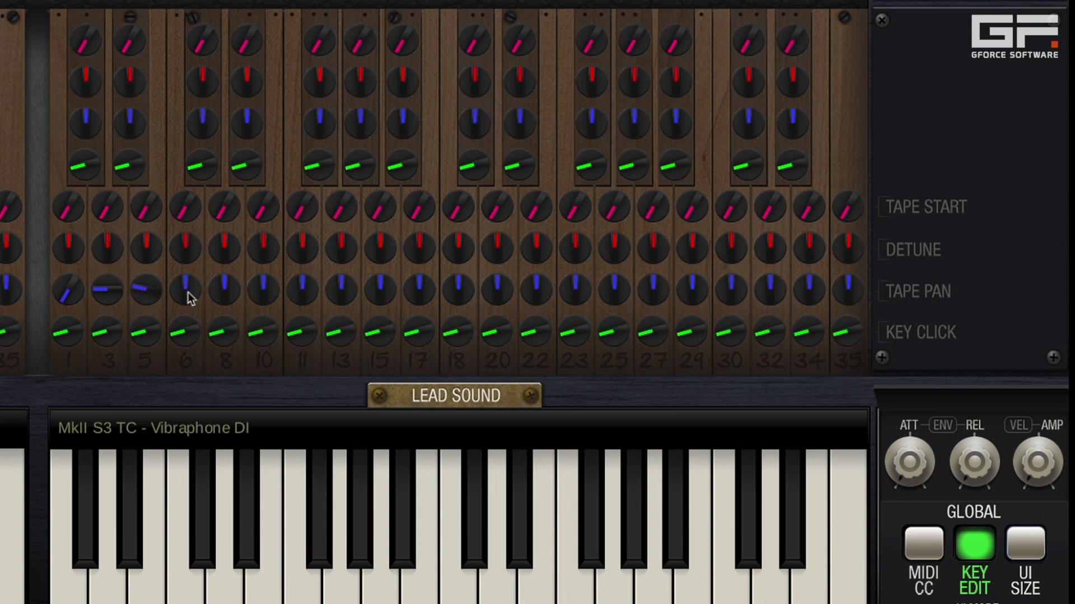
Swing a low lead-manual key's blue Tape Pan knob off-centre
left_click_drag(192, 299, 247, 298)
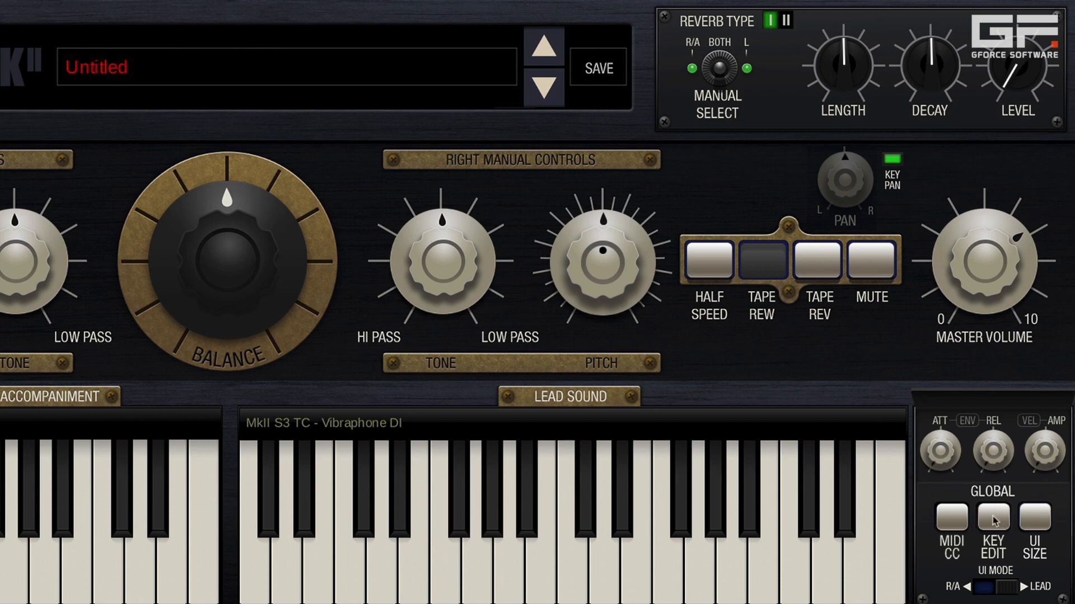
Reopen Key Edit and turn up the green Key Click knob on the lead manual
left_click(992, 518)
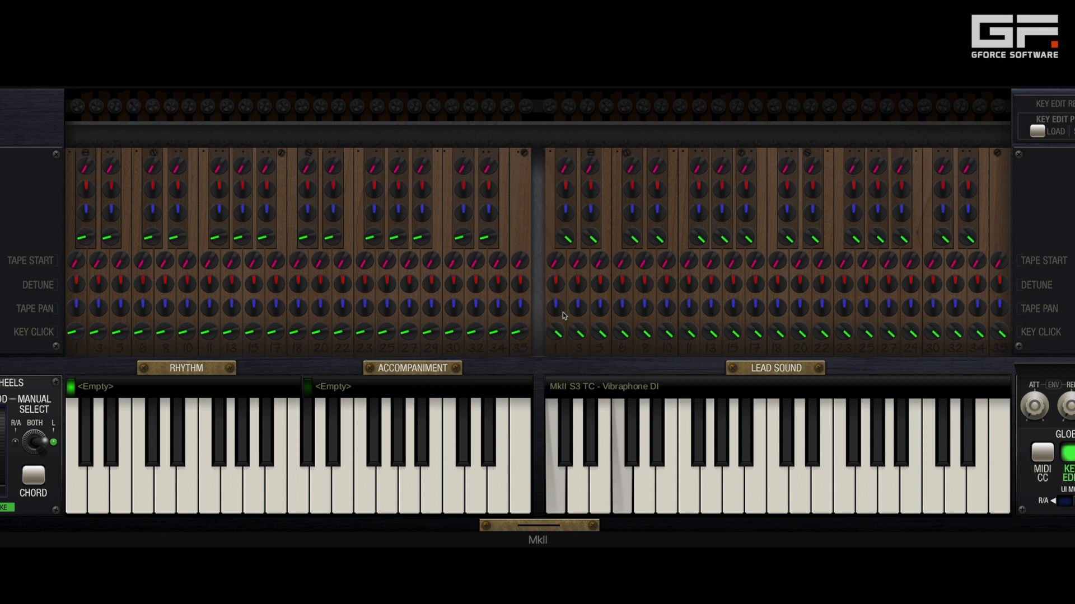
left_click(640, 467)
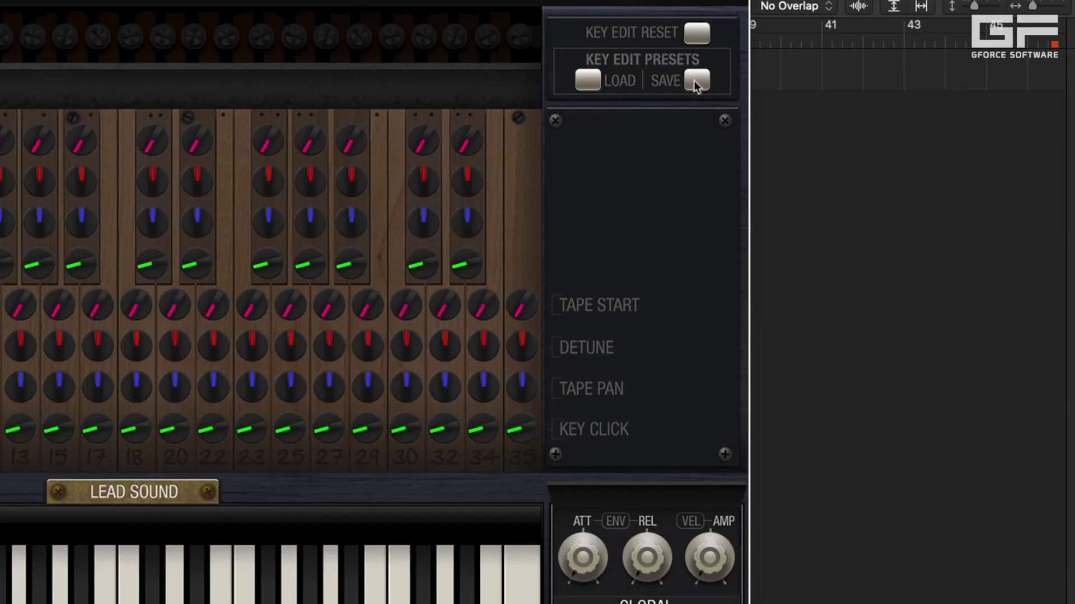
Browse Key Edit Presets save options, load into Whole Instrument, then turn Key Edit off
left_click(697, 80)
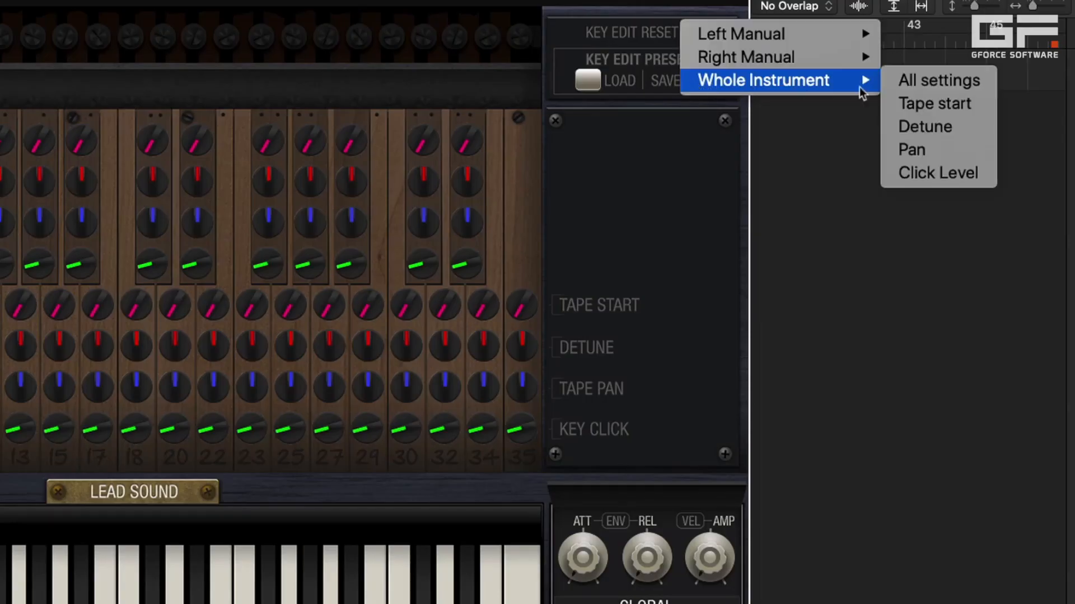
mouse_move(934, 103)
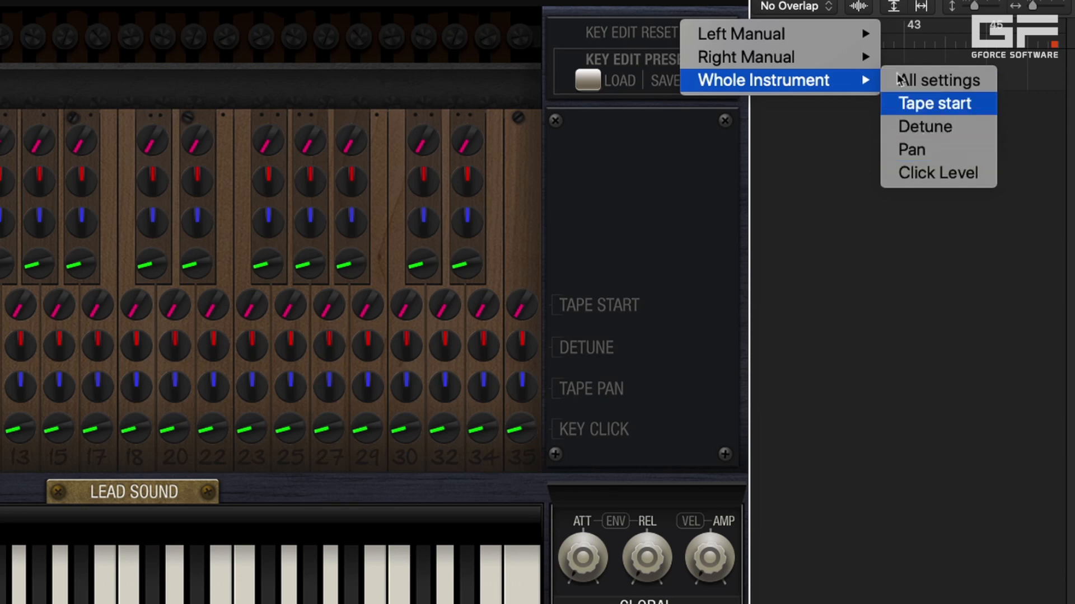
mouse_move(745, 57)
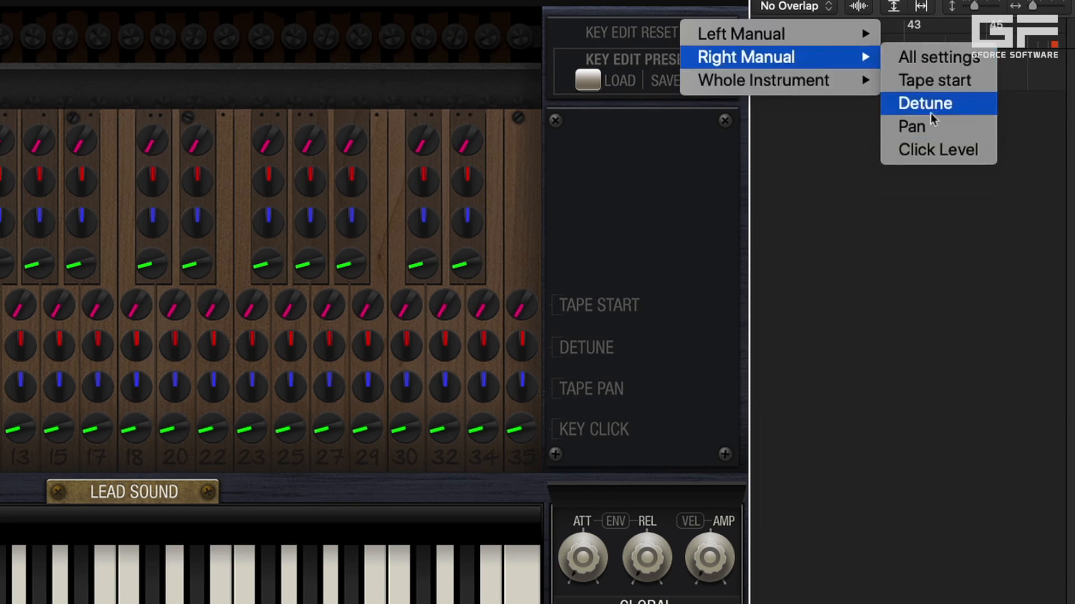
mouse_move(754, 34)
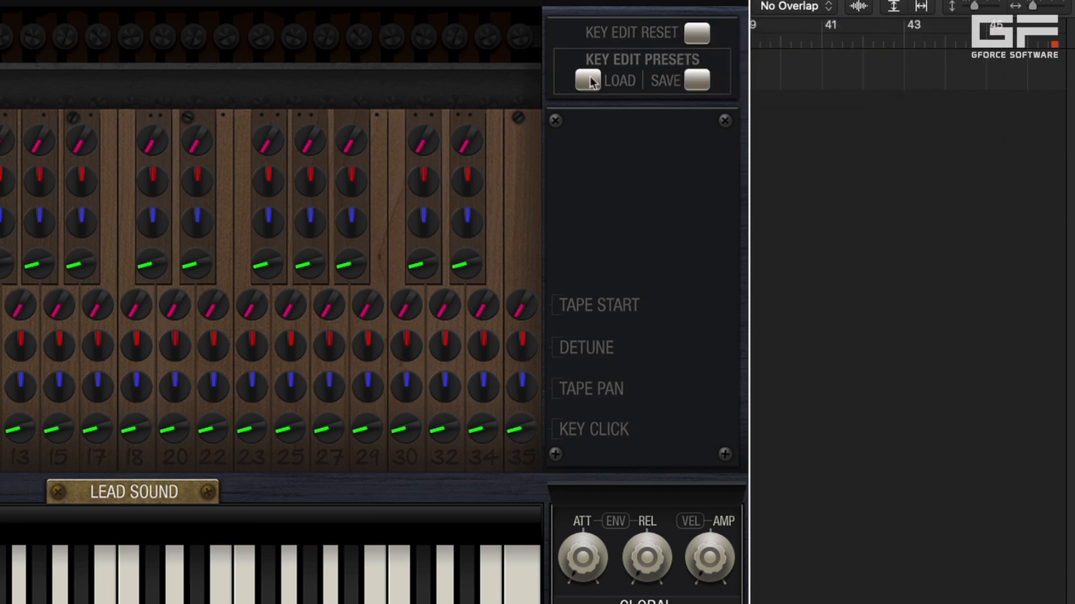
left_click(587, 81)
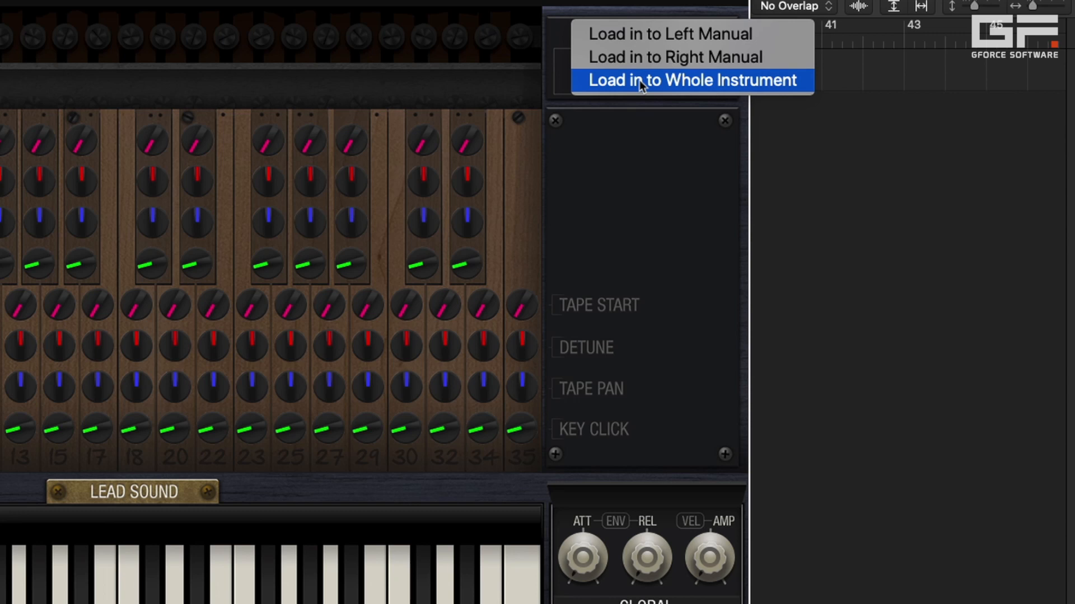
left_click(692, 80)
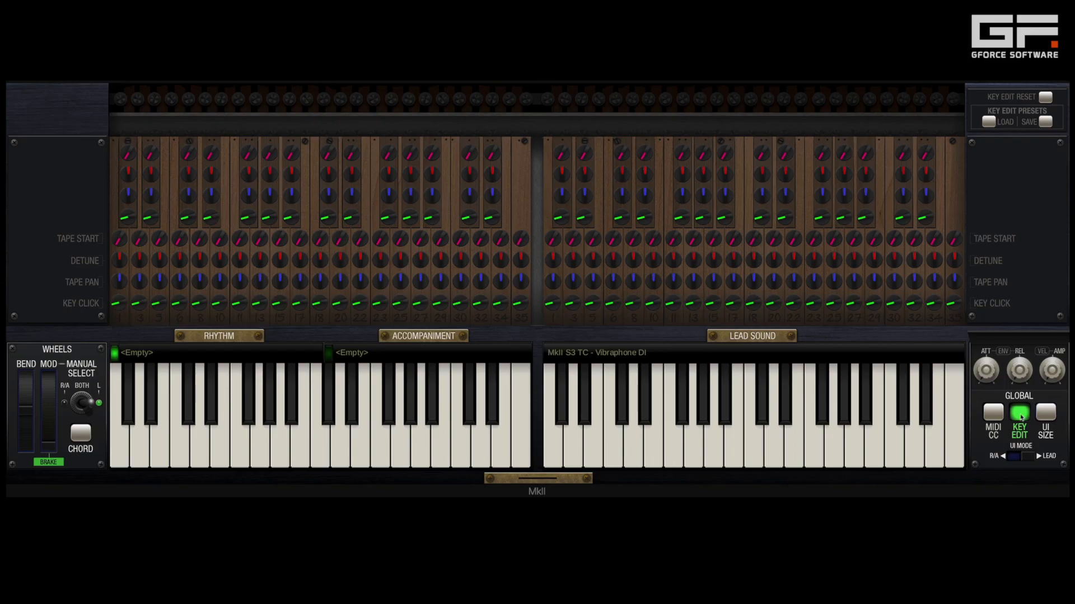
left_click(1018, 418)
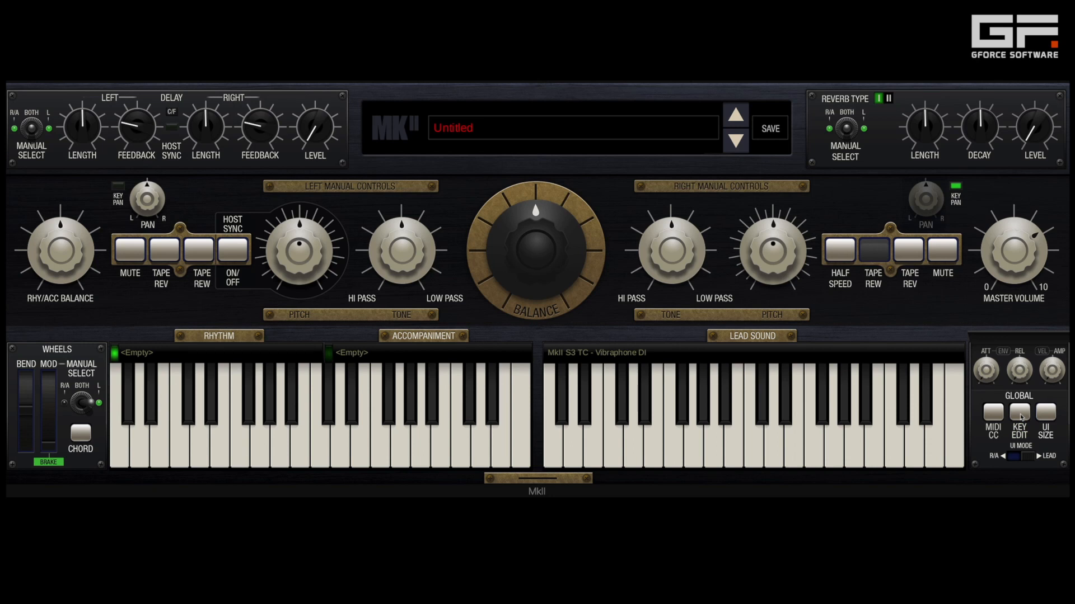